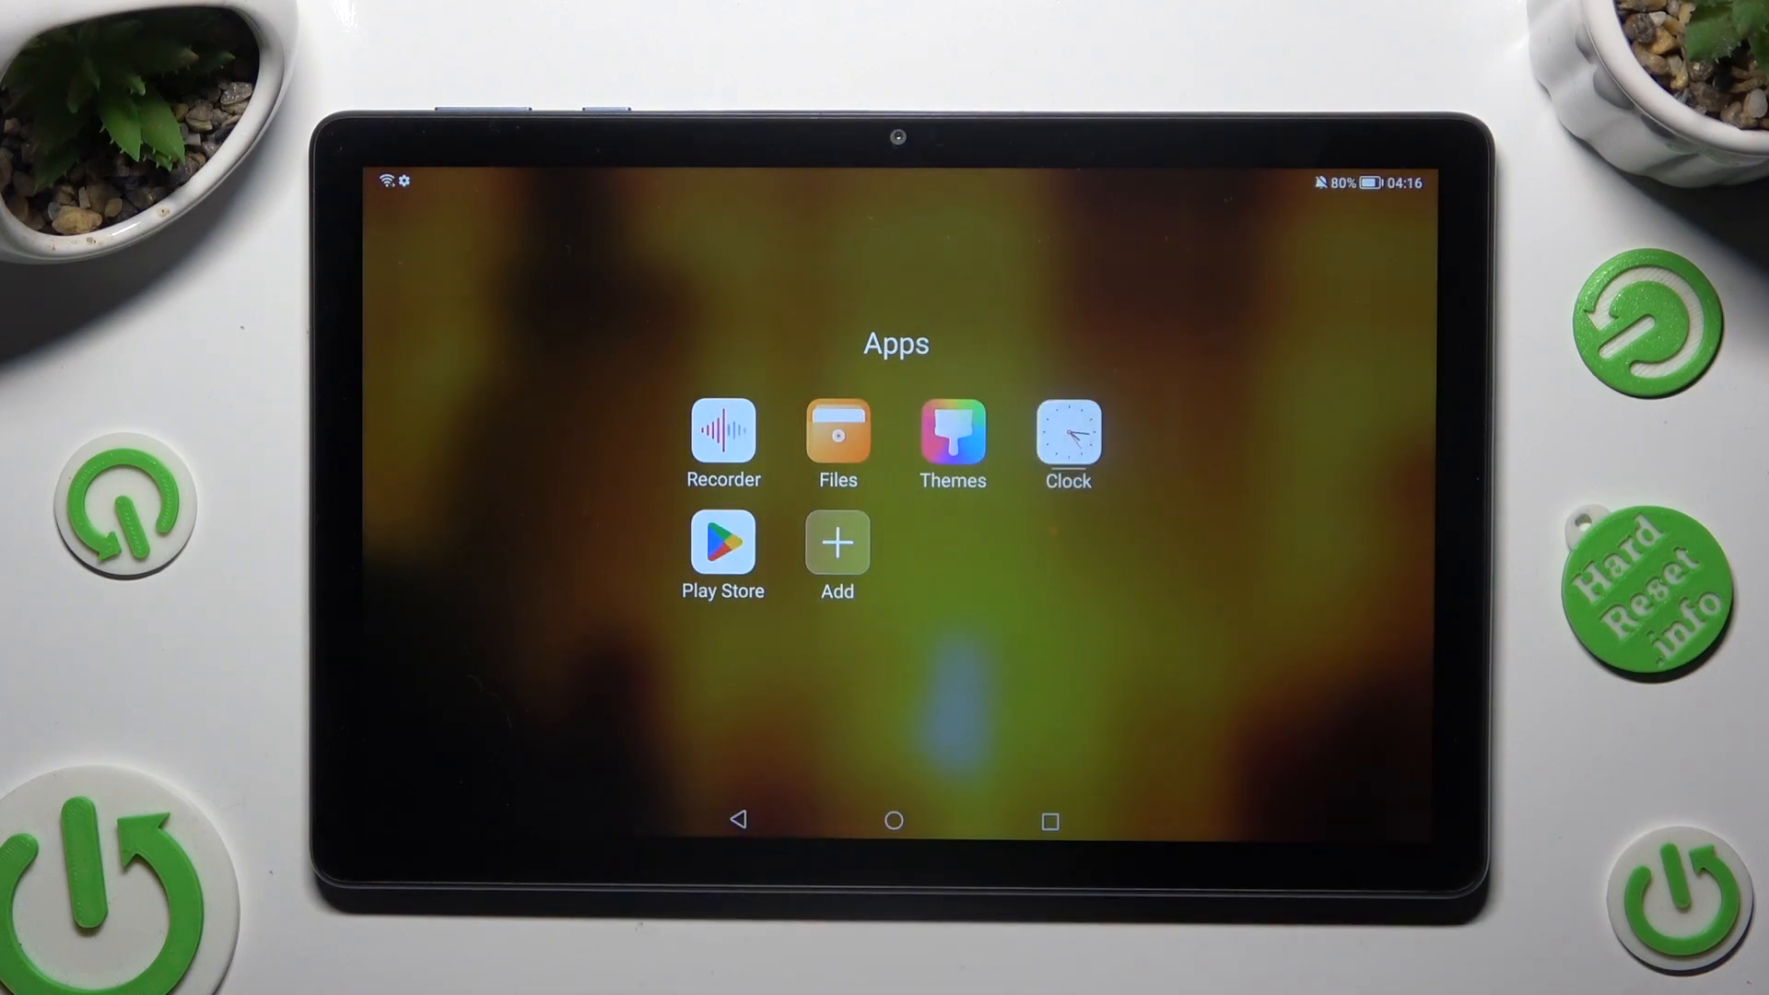
- Launch the Files app from the Apps folder to its Recent files overview
click(837, 433)
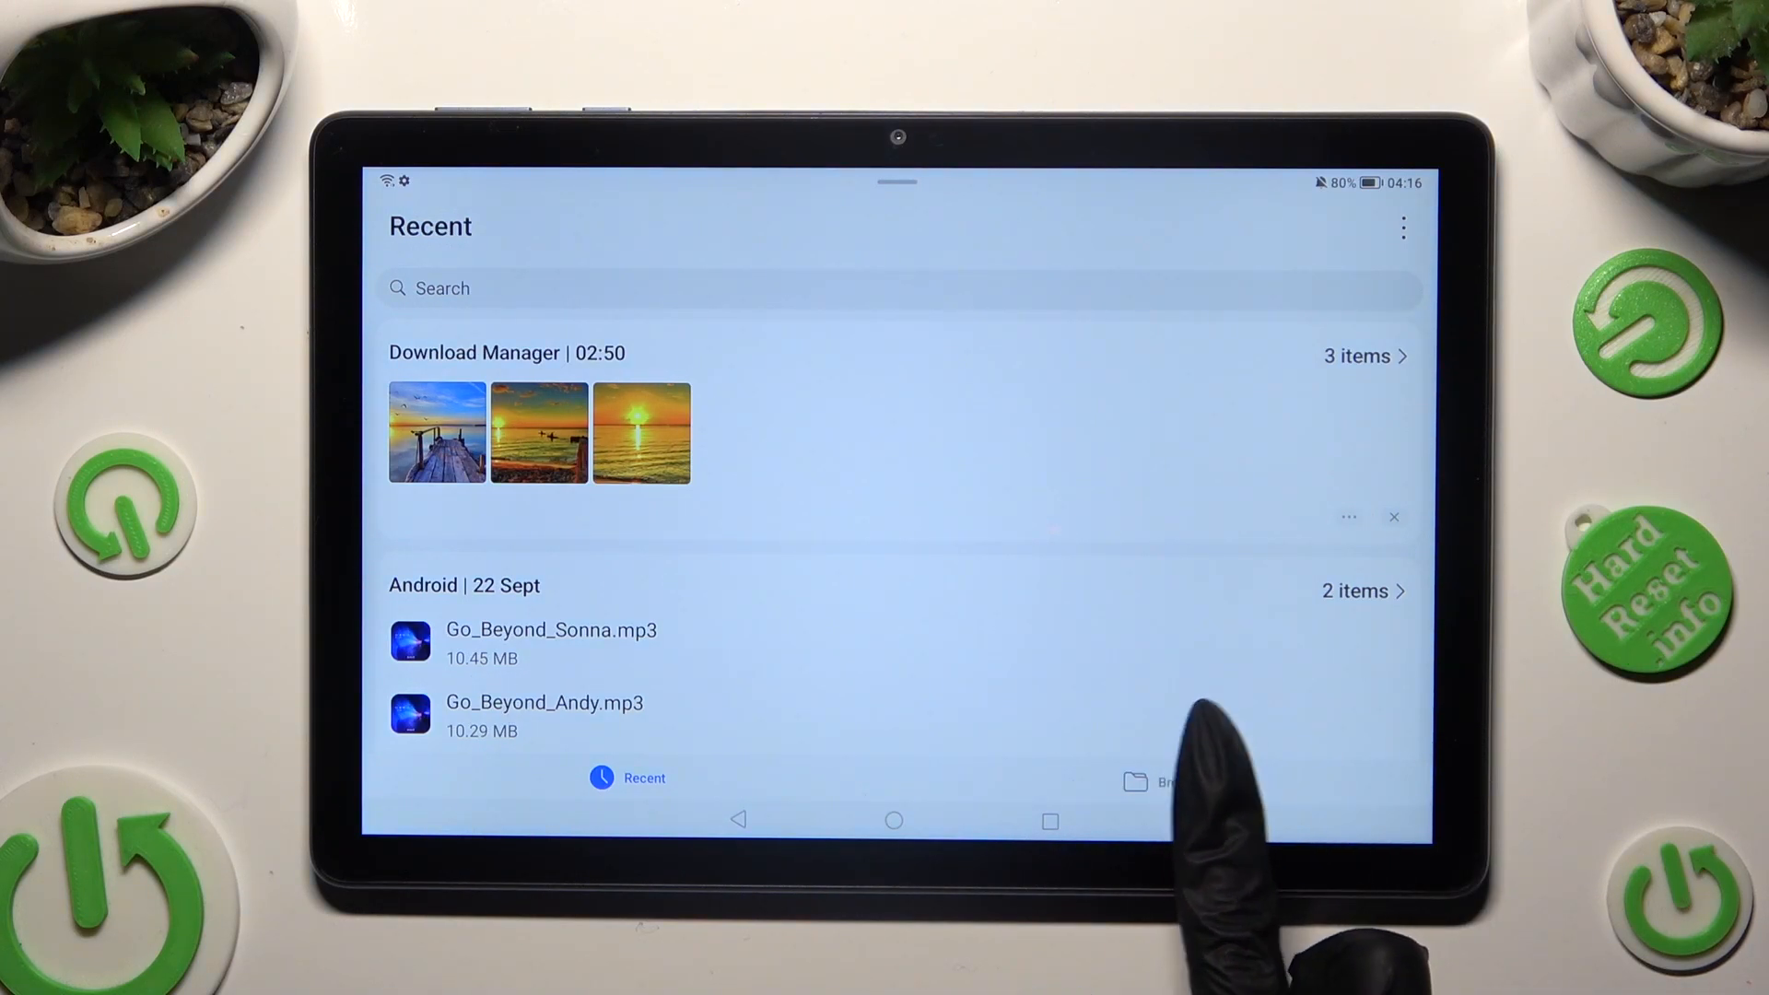
- Go to Browse and enter the Downloads/Received files location under Source
click(1163, 781)
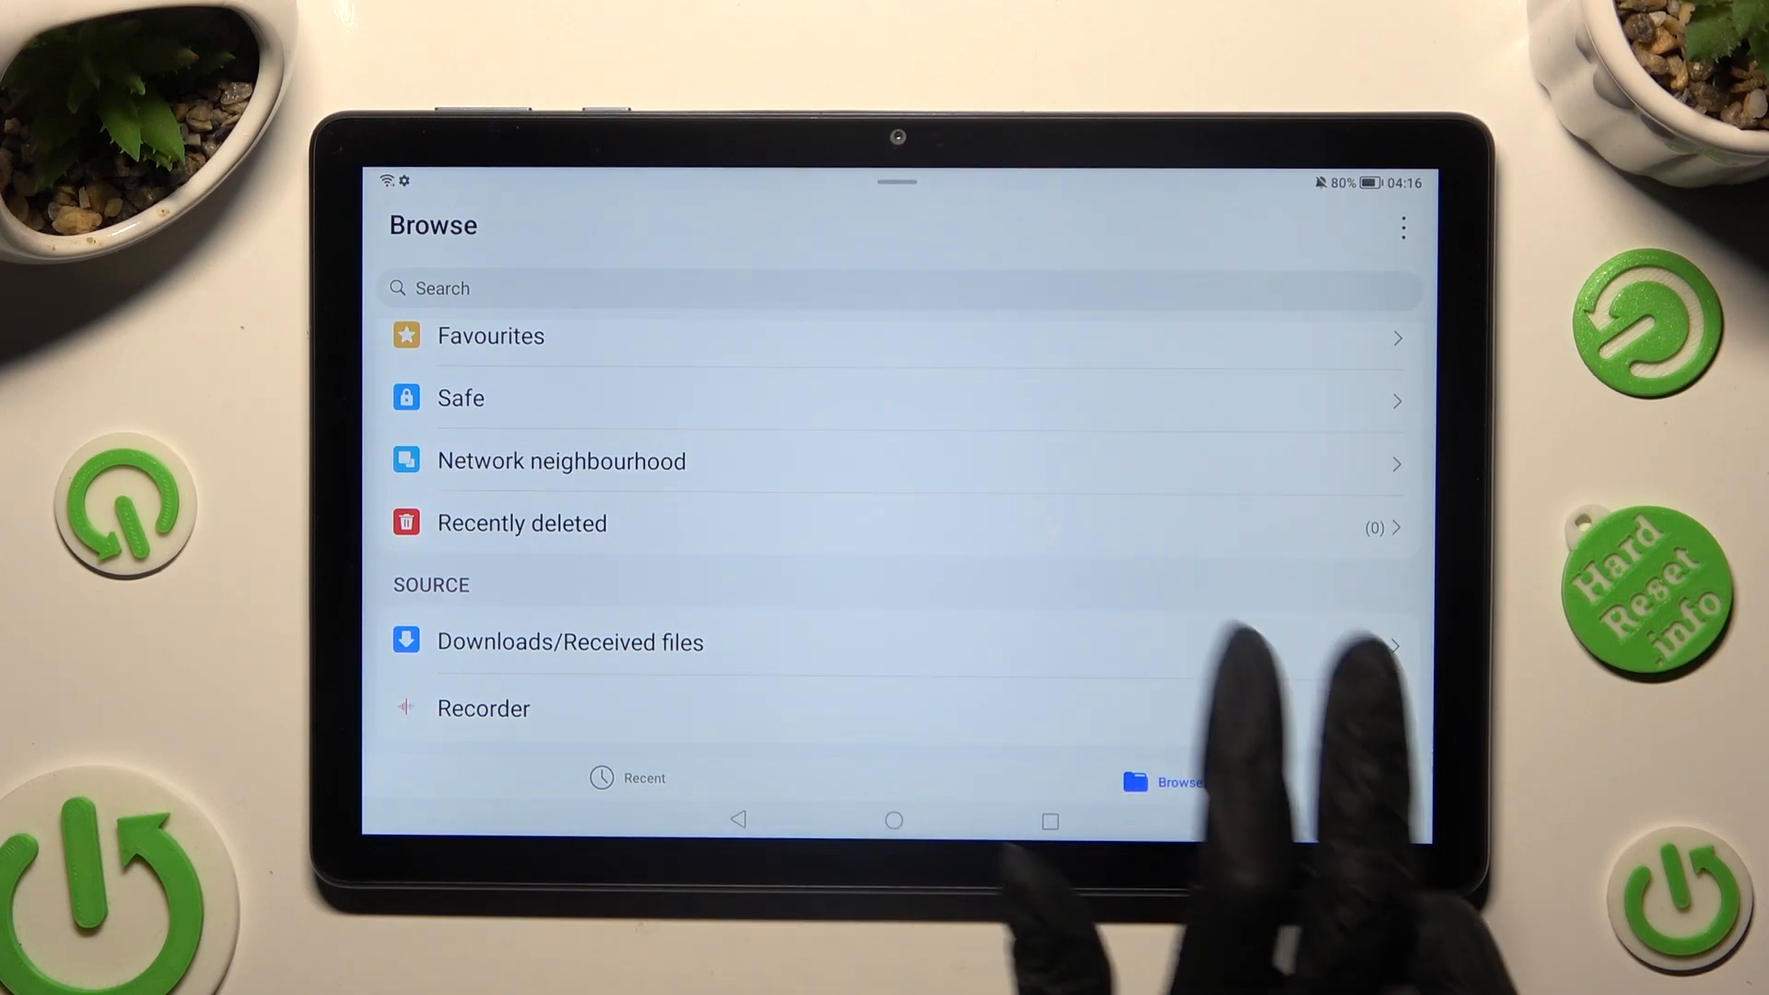
click(569, 641)
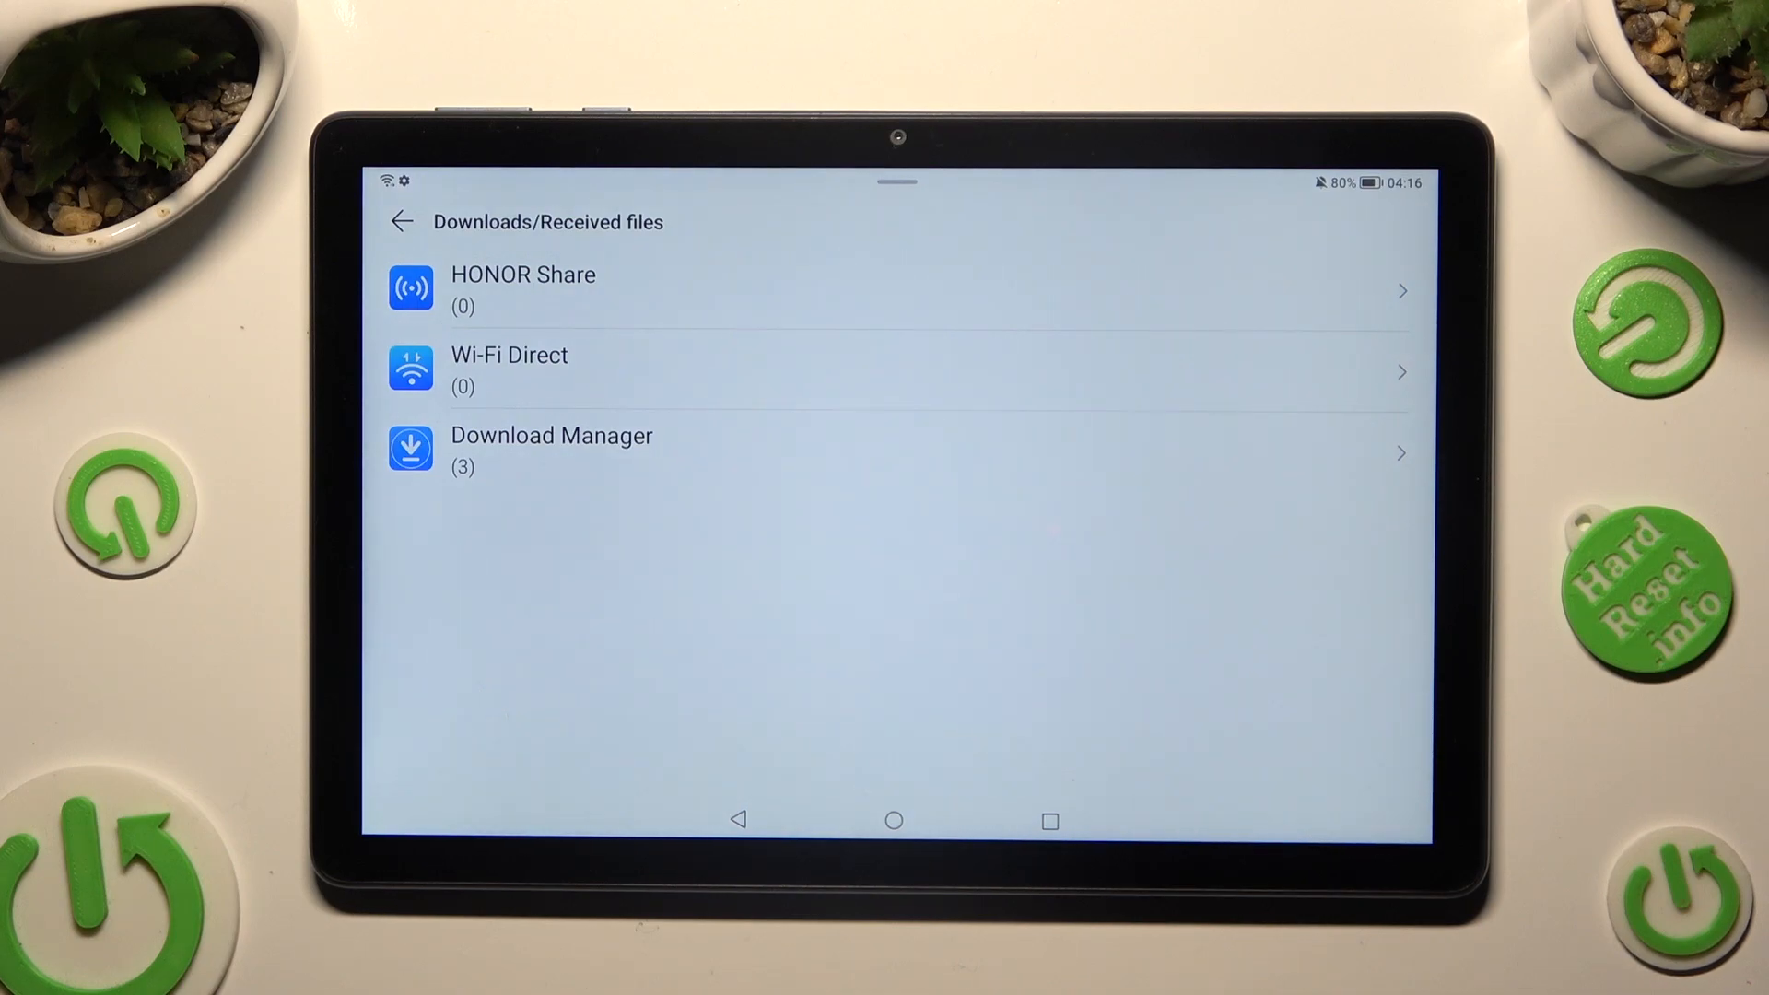
- From Download Manager, view 19-196871_sun-rise-images-hd.jpg full-screen with the toolbar hidden
click(551, 451)
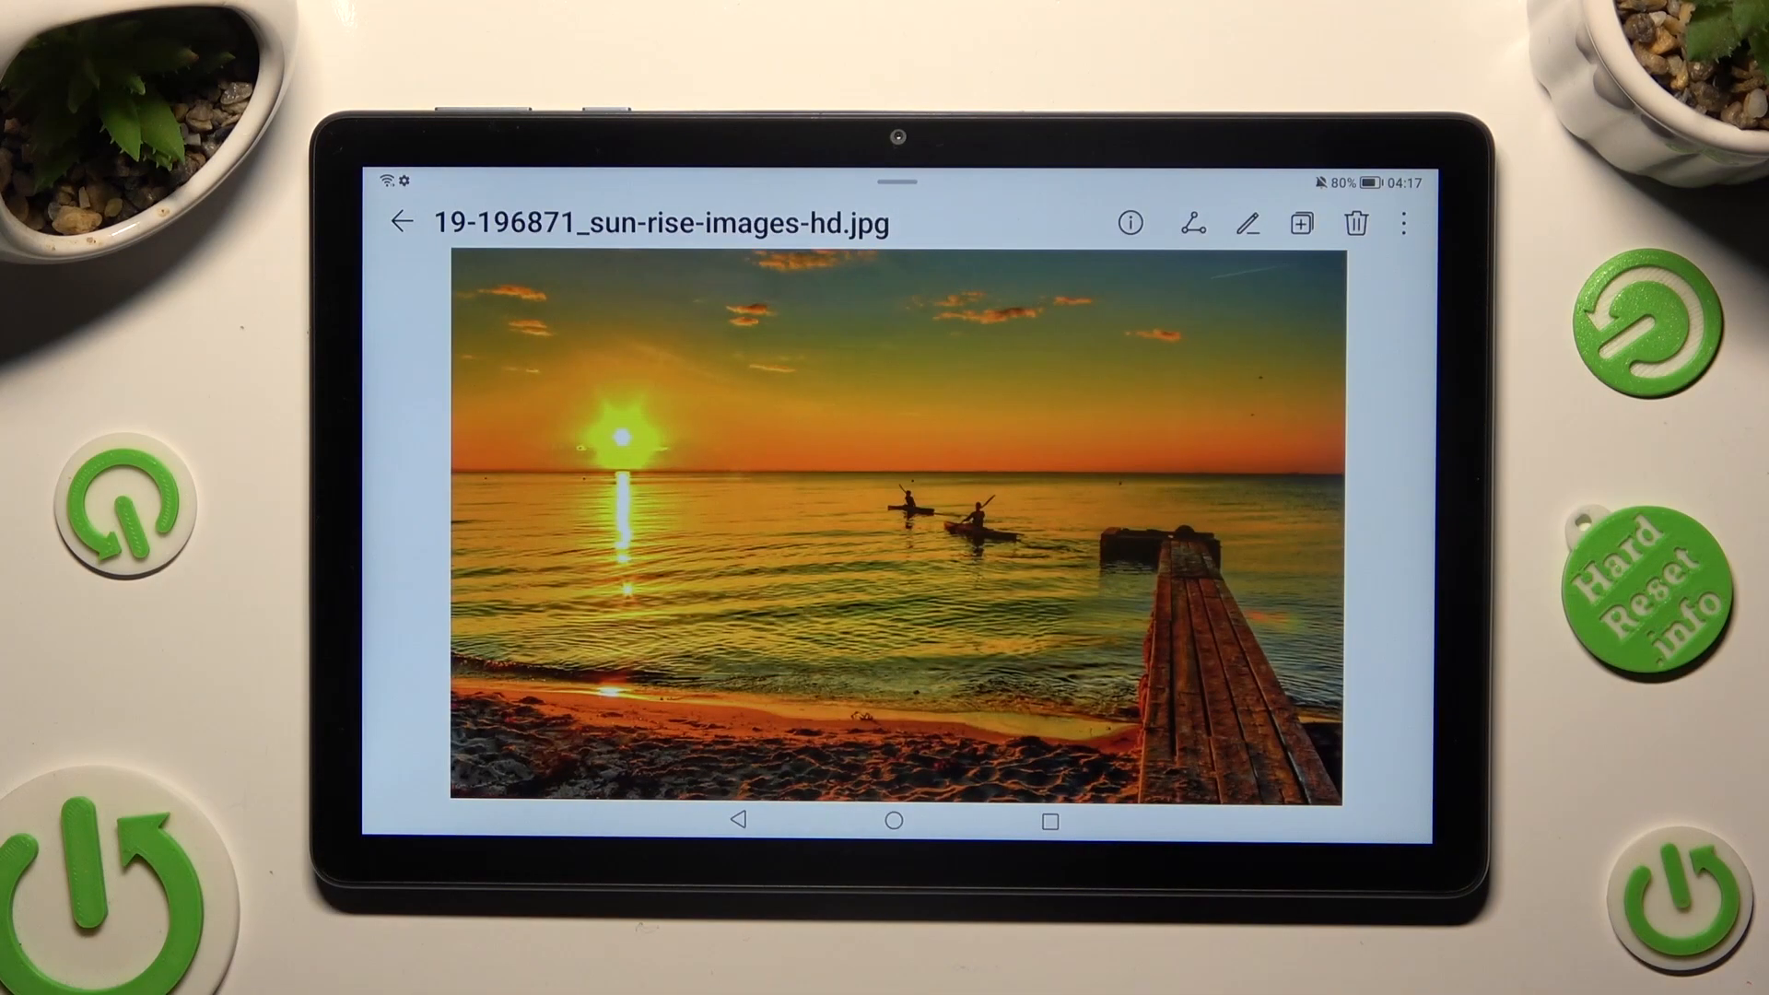
click(886, 509)
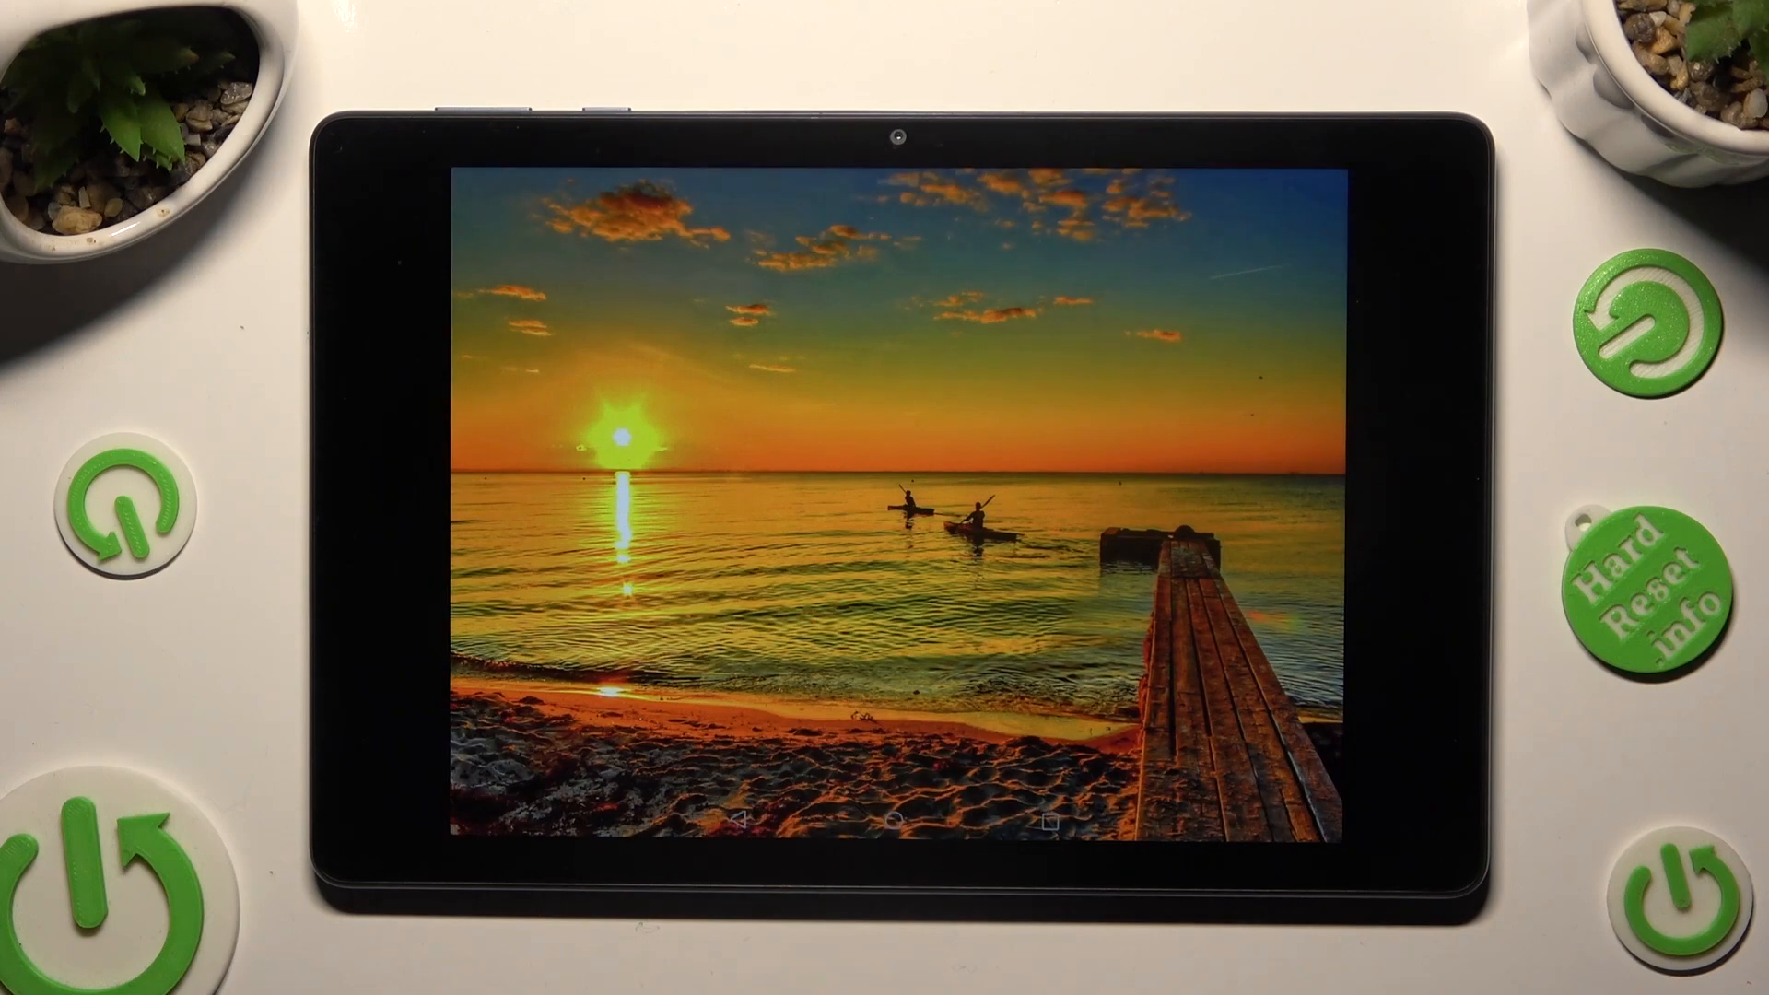